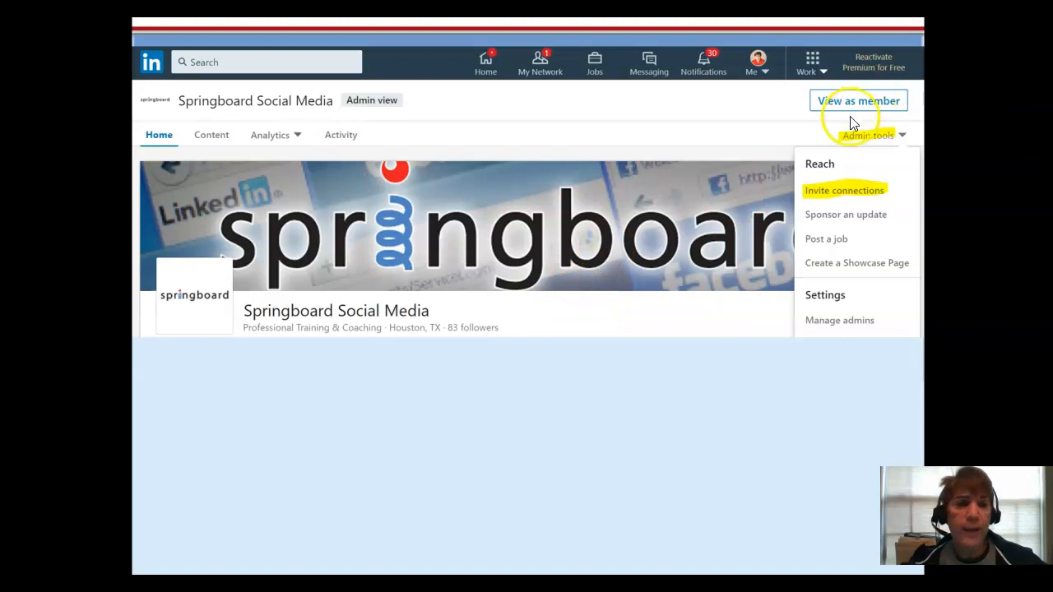
{"action": "mouse_move", "coordinate": [867, 141]}
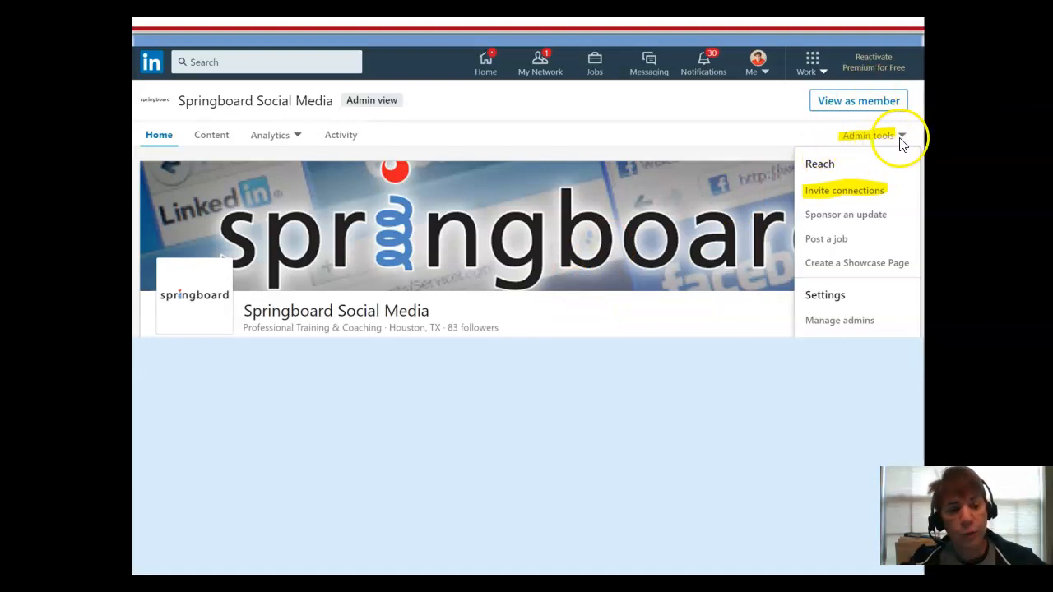
{"action": "mouse_move", "coordinate": [752, 195]}
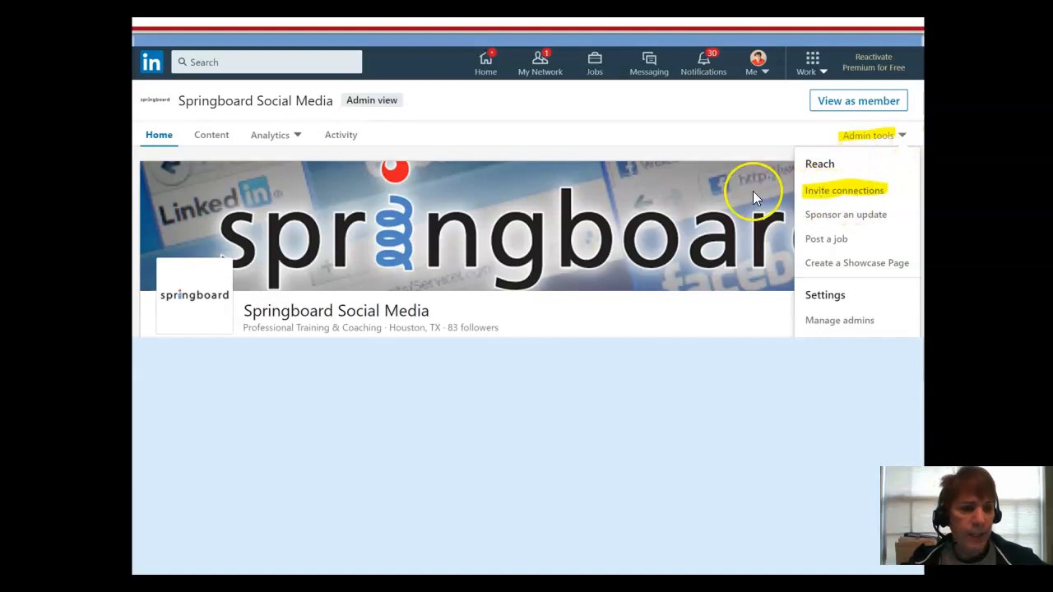
Open the Invite connections to follow dialog for Springboard Social Media from Admin tools.
{"action": "left_click", "coordinate": [844, 190]}
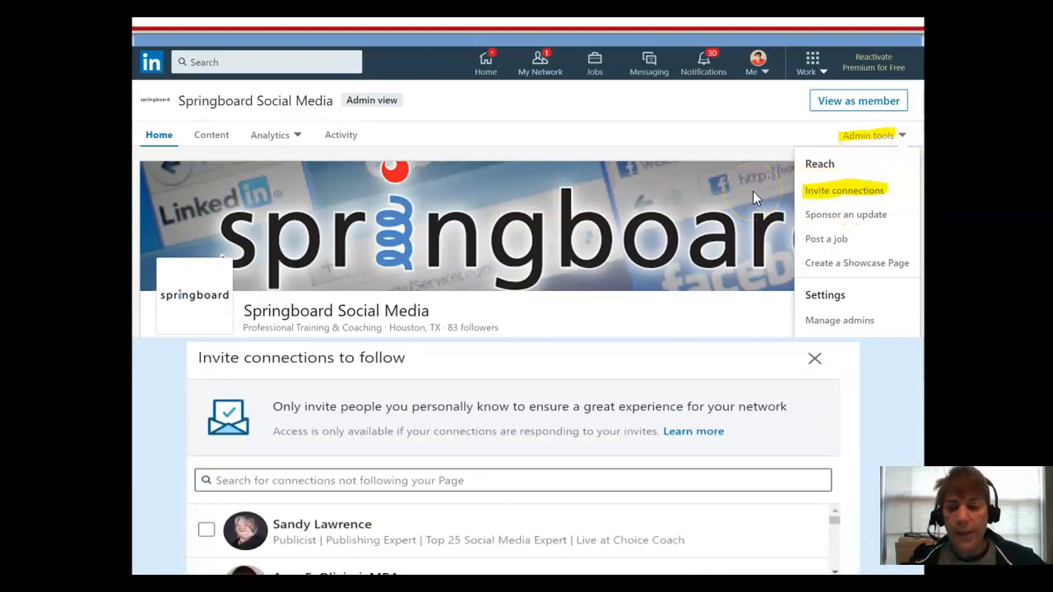
{"action": "mouse_move", "coordinate": [249, 467]}
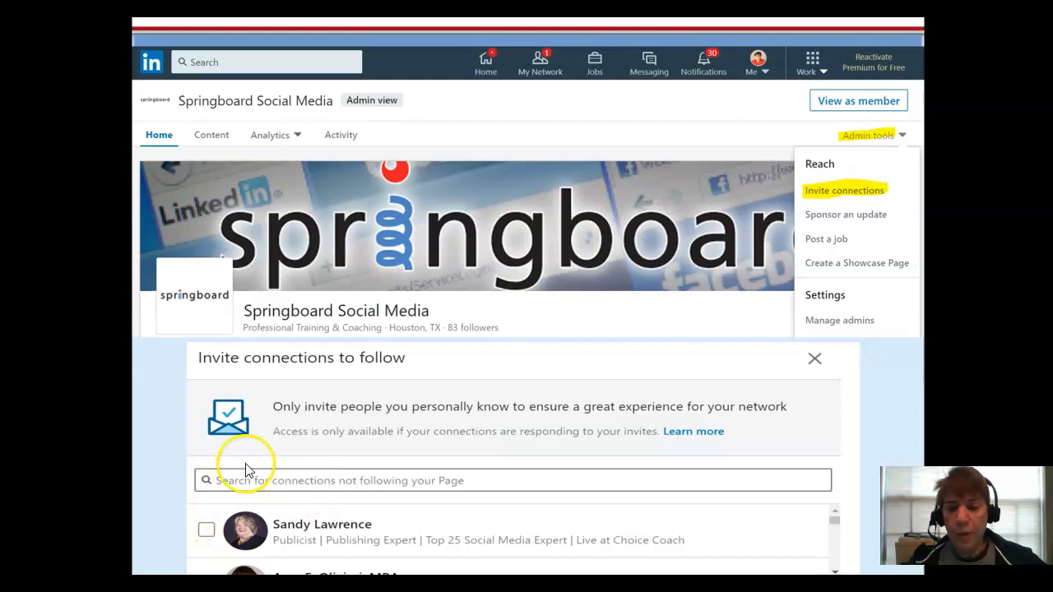
{"action": "mouse_move", "coordinate": [214, 526]}
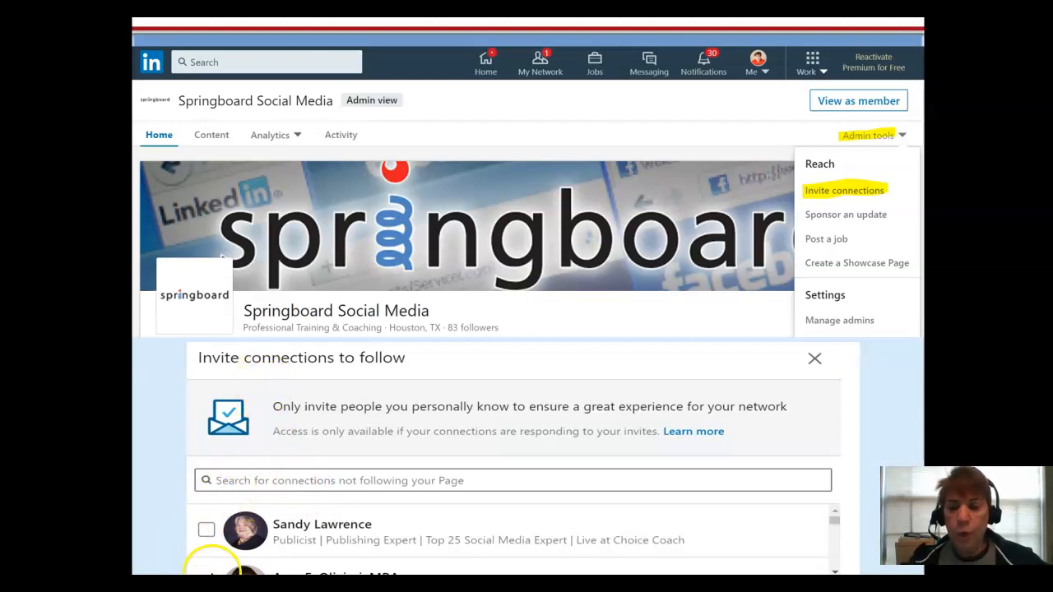
{"action": "mouse_move", "coordinate": [343, 480]}
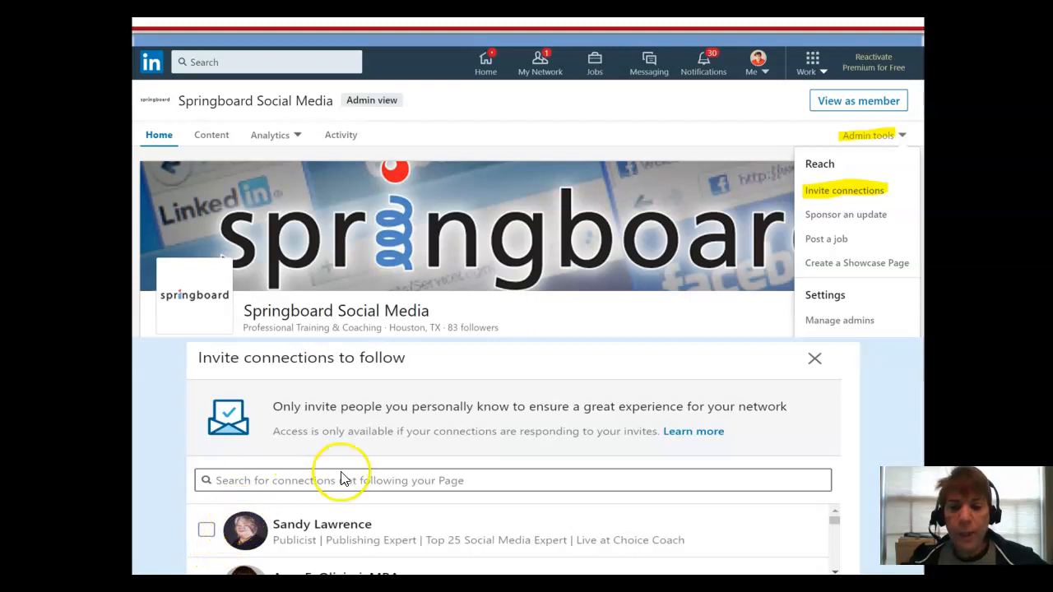
{"action": "mouse_move", "coordinate": [329, 473]}
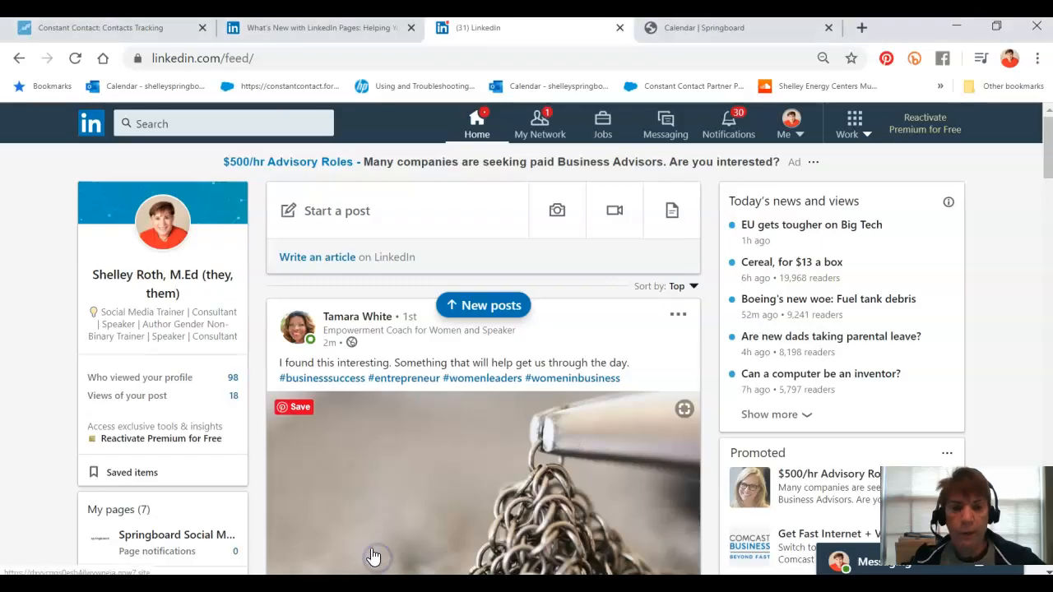
{"action": "mouse_move", "coordinate": [285, 204]}
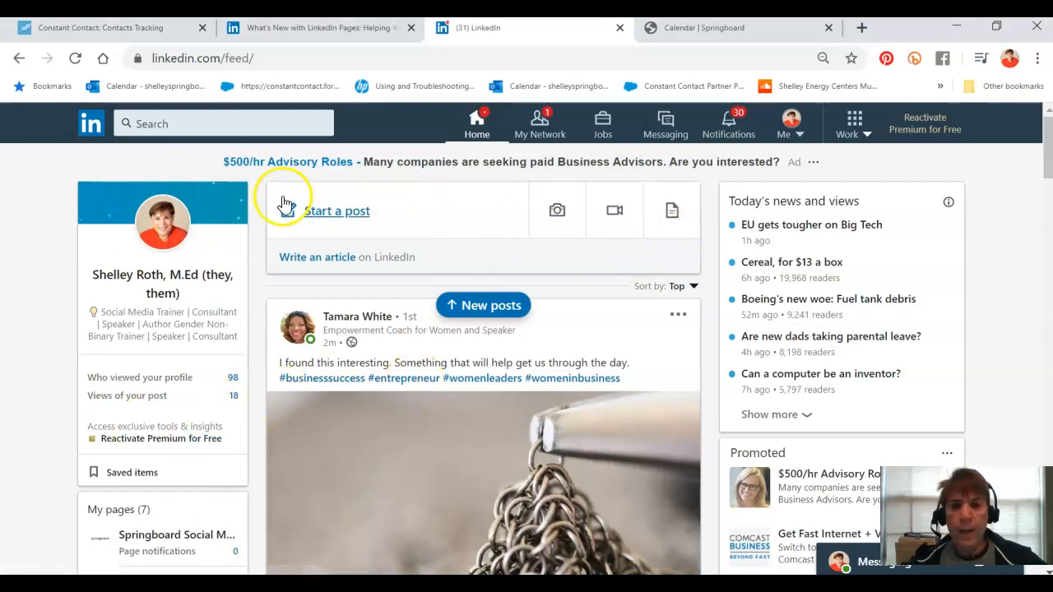
Scroll the home feed down to the My pages list showing Springboard Social Media.
{"action": "scroll", "scroll_direction": "down", "scroll_amount": 3}
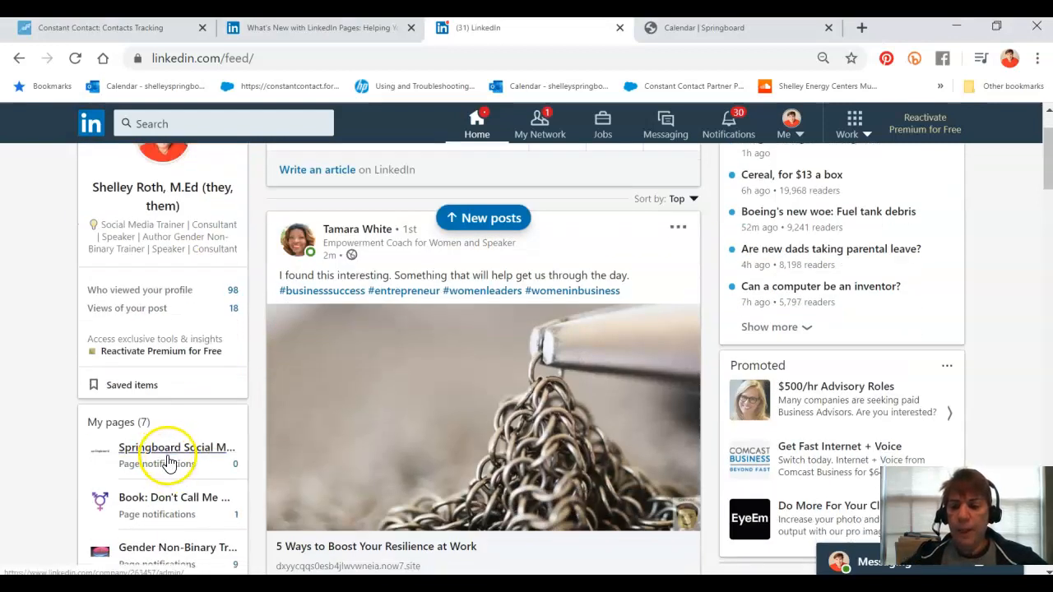
Open Springboard Social Media from My pages and expand its Admin tools menu.
{"action": "left_click", "coordinate": [175, 448]}
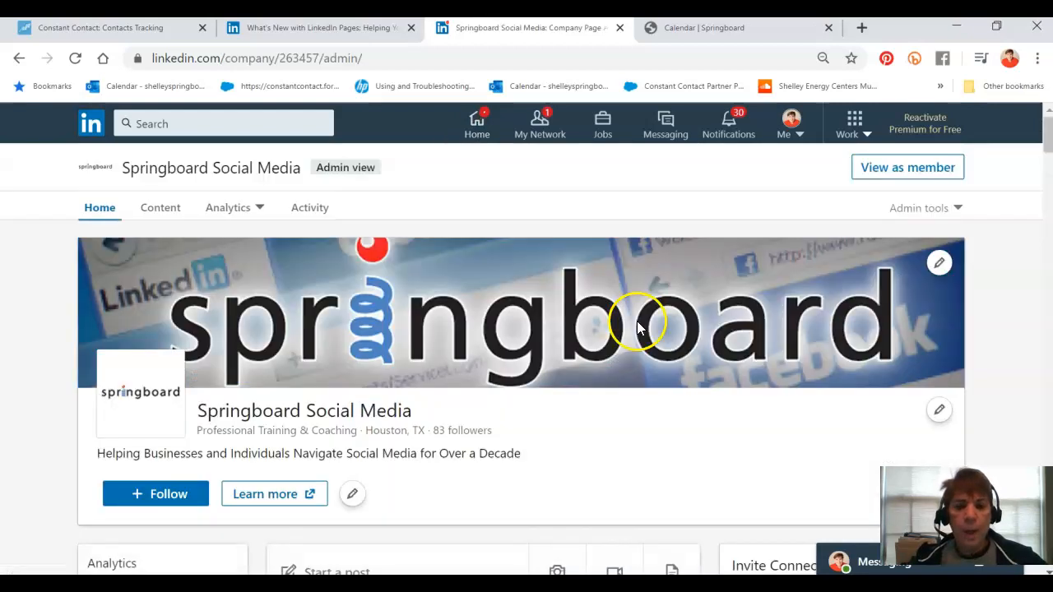
{"action": "mouse_move", "coordinate": [958, 213]}
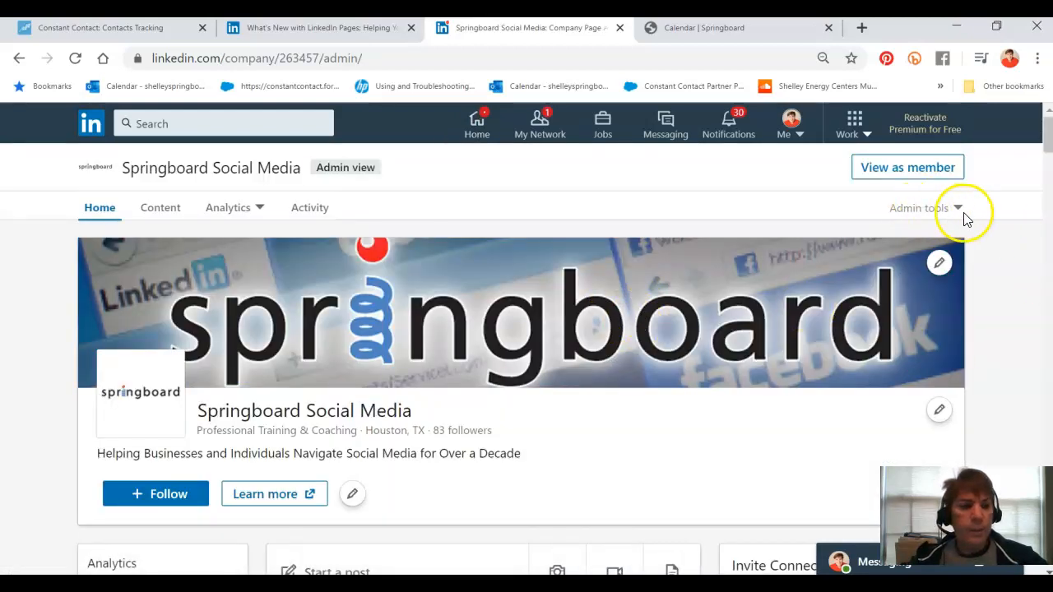
{"action": "left_click", "coordinate": [918, 208]}
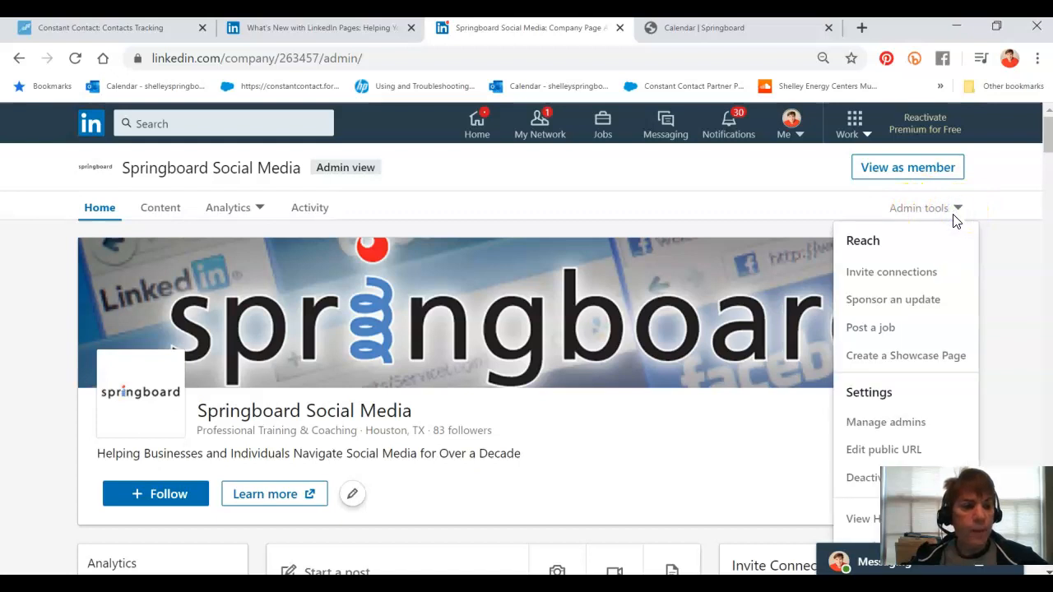
Invite two selected connections to follow Springboard Social Media via Invite connections.
{"action": "left_click", "coordinate": [891, 271]}
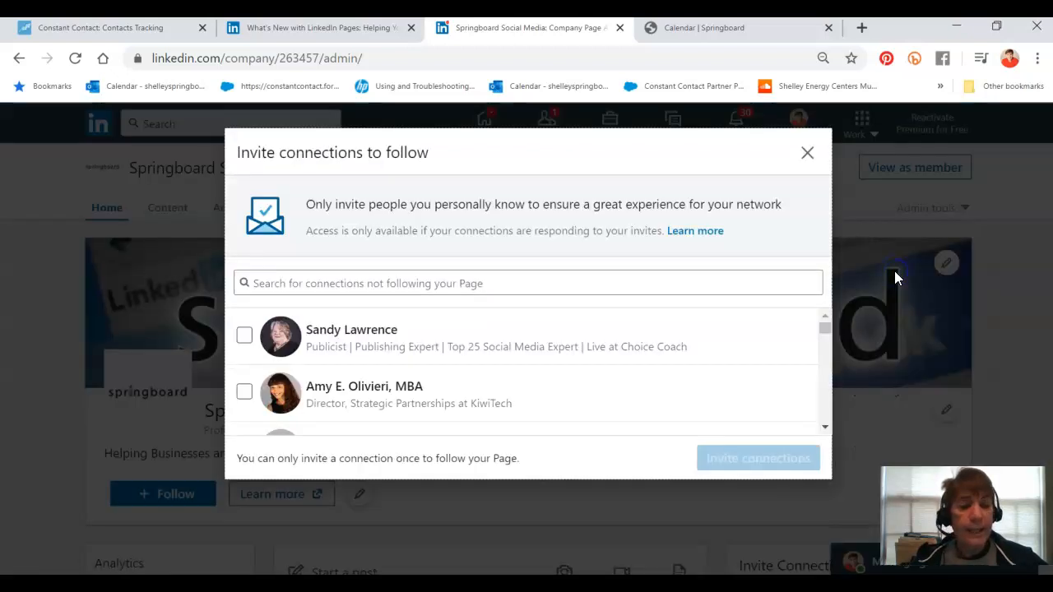
{"action": "scroll", "scroll_direction": "down", "scroll_amount": 3}
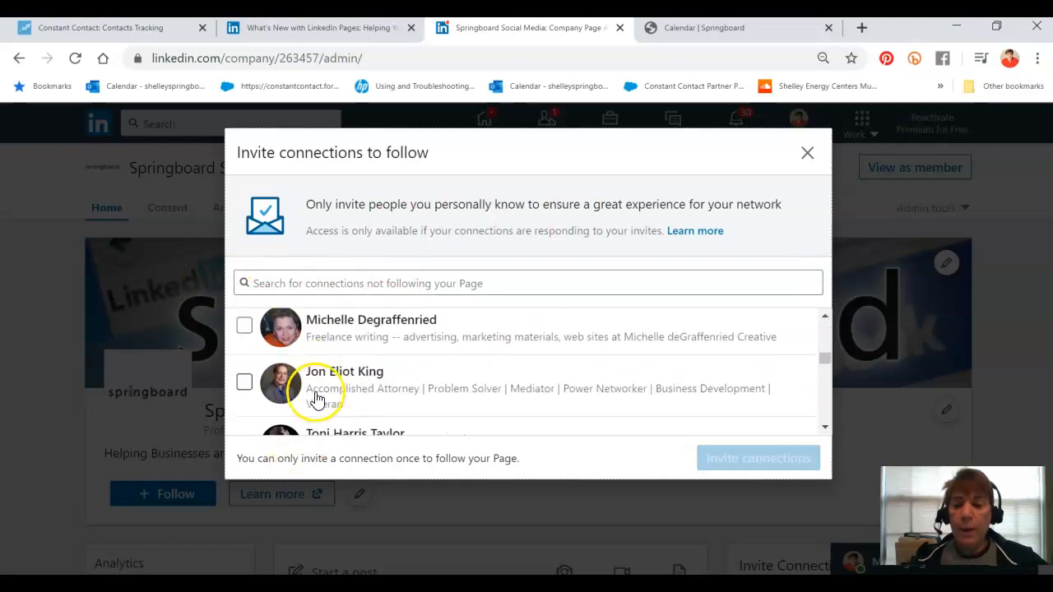
{"action": "scroll", "scroll_direction": "down", "scroll_amount": 3}
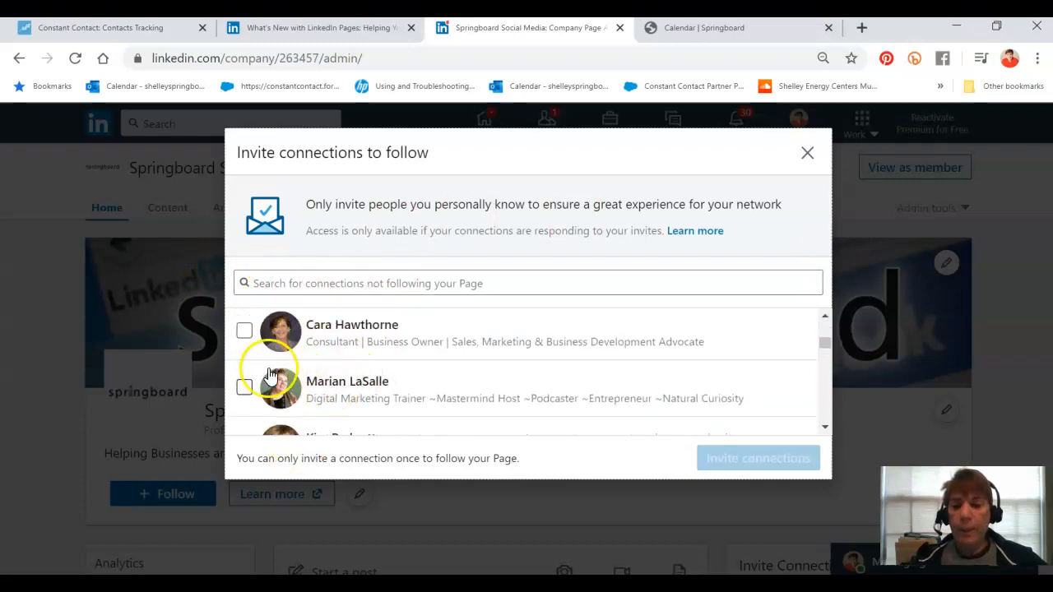
{"action": "left_click", "coordinate": [244, 330]}
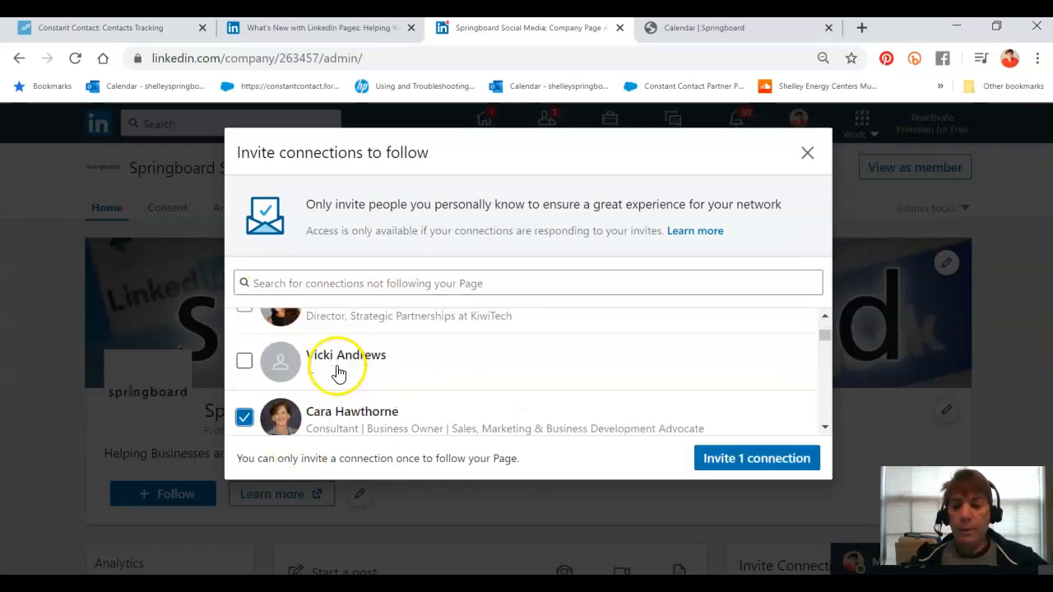
{"action": "left_click", "coordinate": [244, 391]}
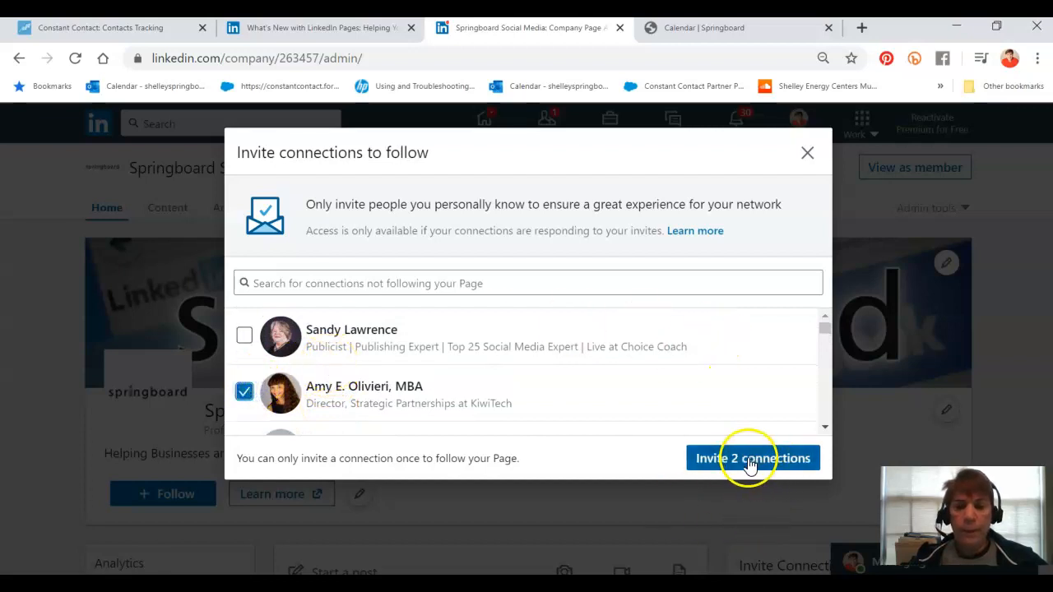
{"action": "left_click", "coordinate": [752, 458]}
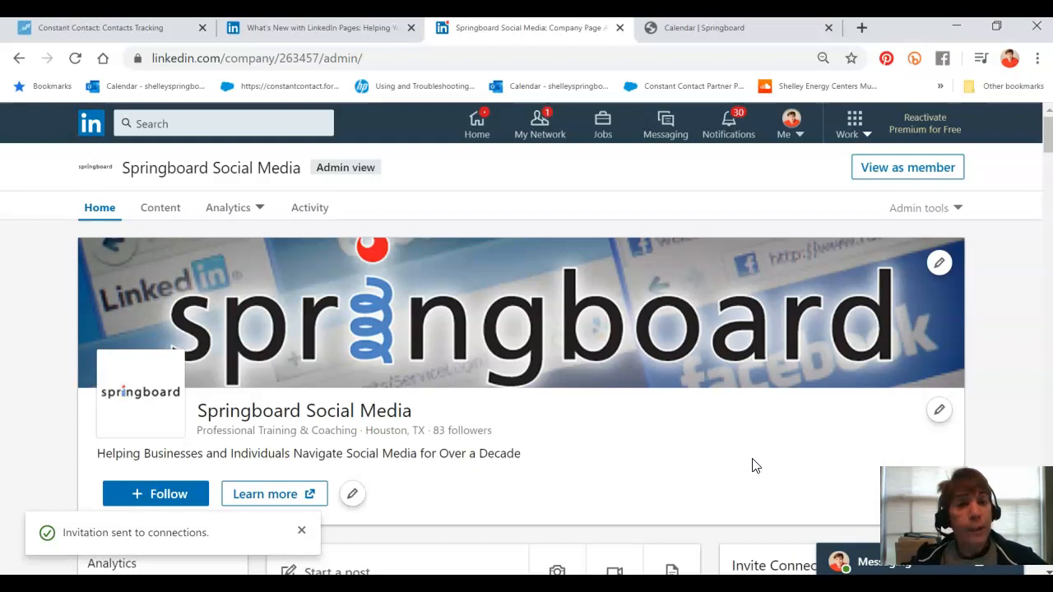
{"action": "mouse_move", "coordinate": [512, 568]}
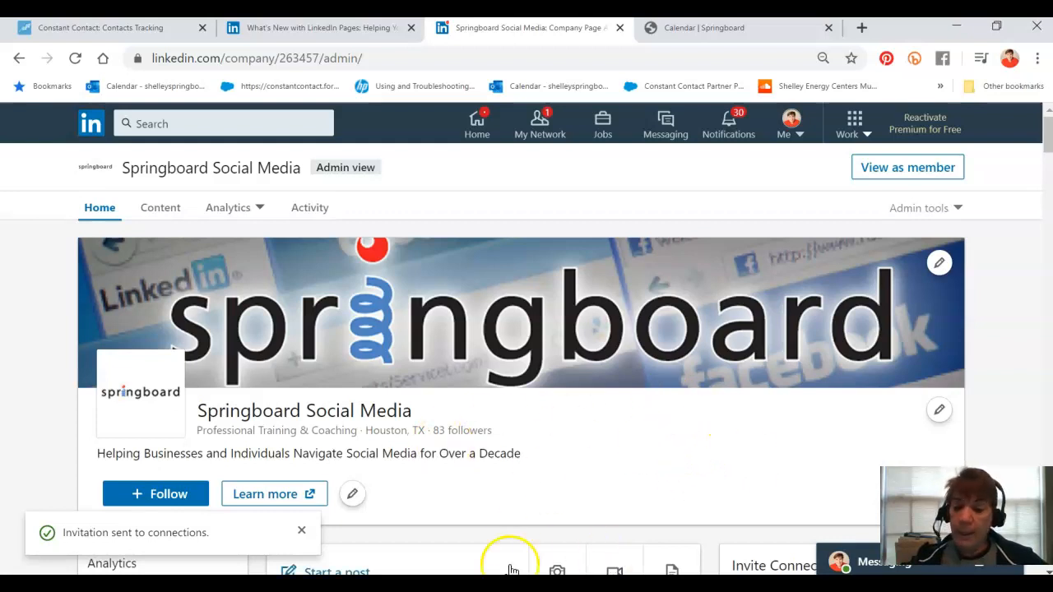